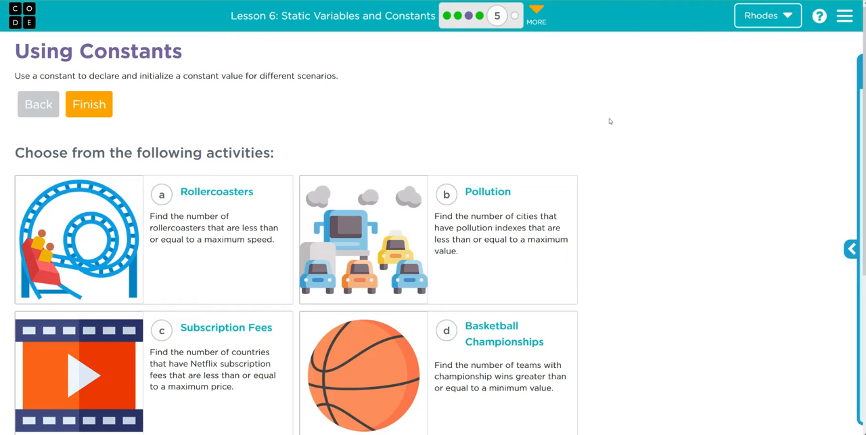
mouse_move(225, 327)
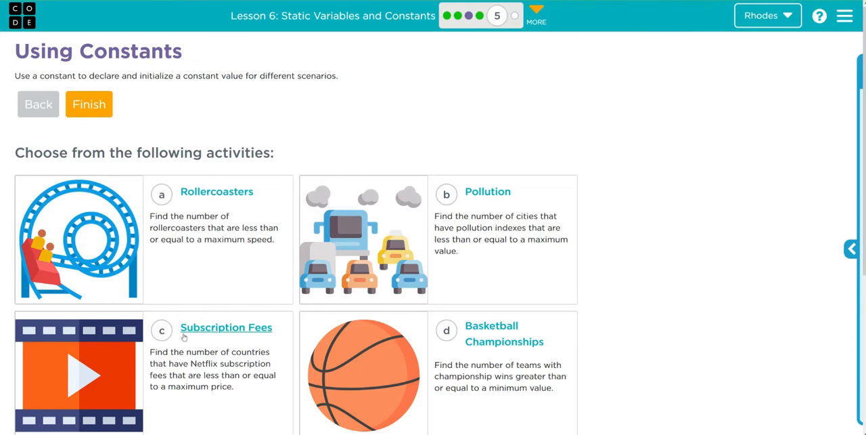
mouse_move(255, 346)
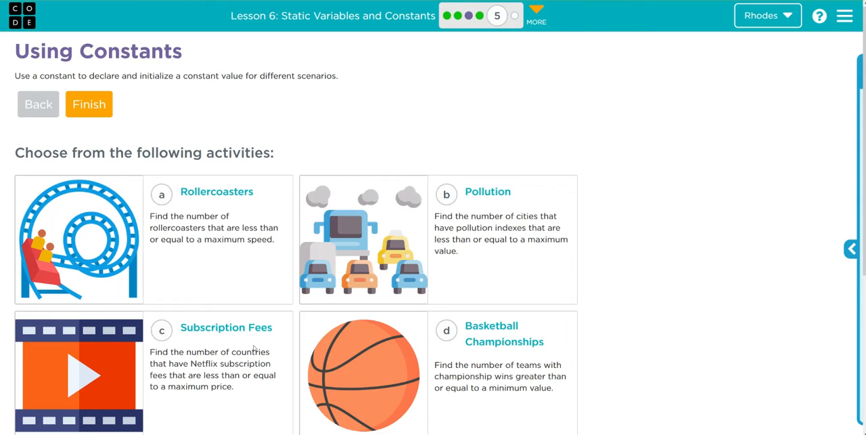
mouse_move(157, 271)
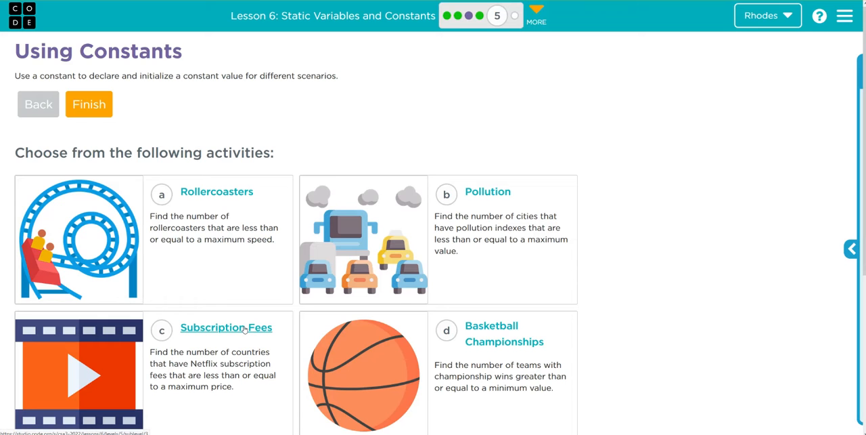
- Open the Subscription Fees activity from the Using Constants lesson page
click(227, 328)
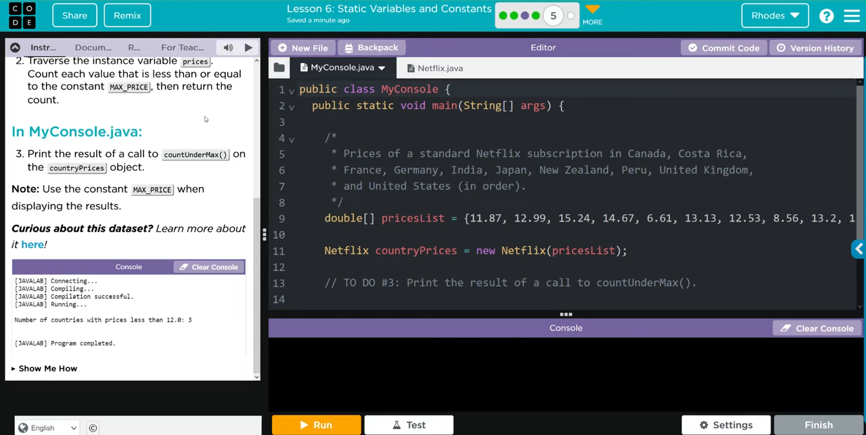
mouse_move(176, 203)
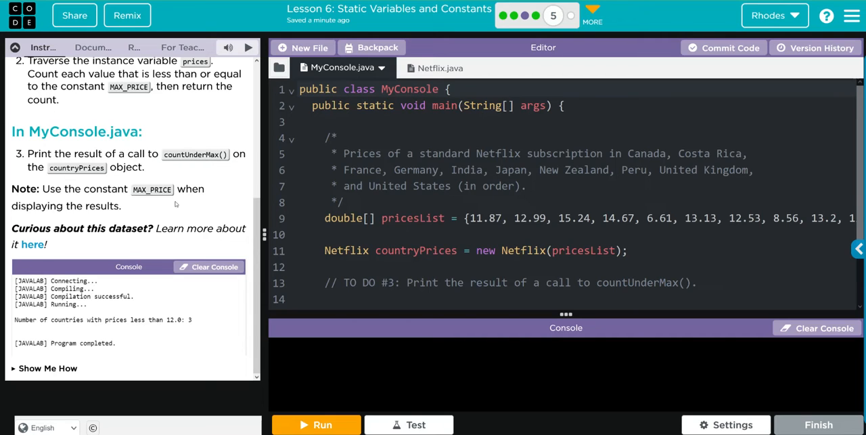
mouse_move(60, 236)
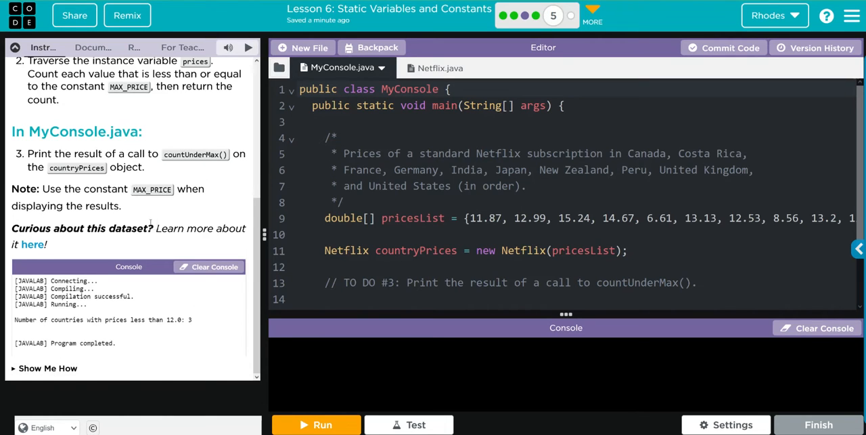
scroll(up, 3)
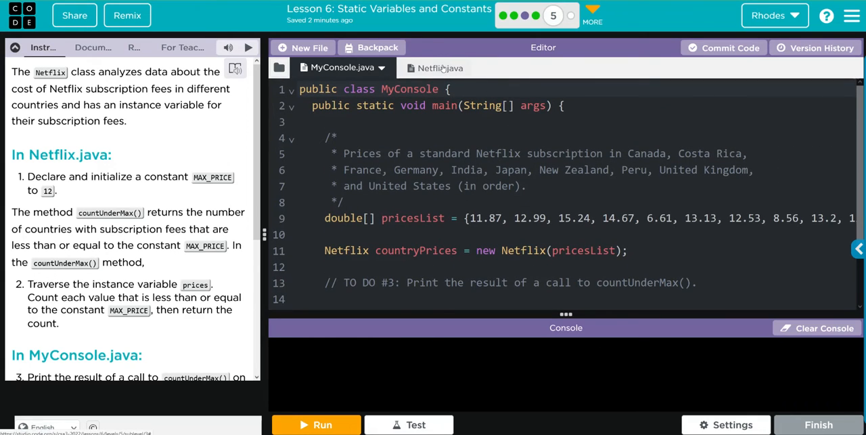
- Switch to Netflix.java and look over its TODO comments for MAX_PRICE and countUnderMax
click(439, 68)
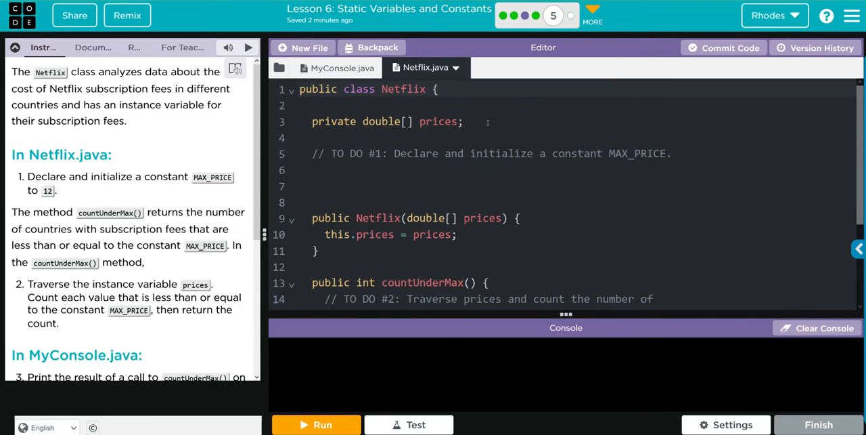
mouse_move(468, 141)
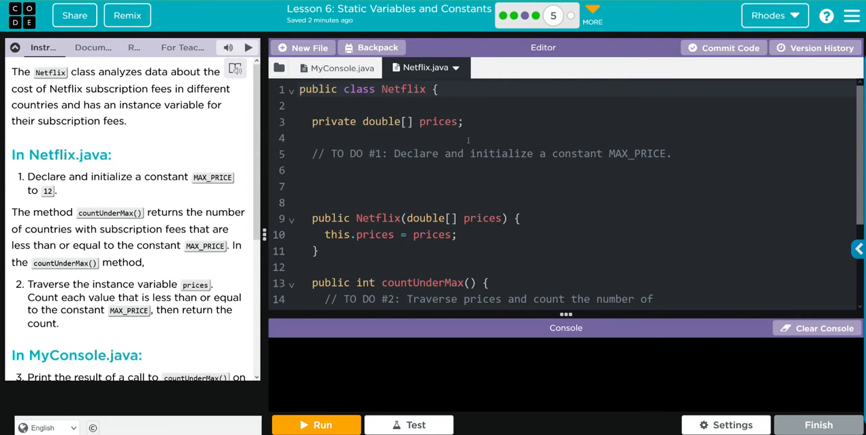
mouse_move(614, 146)
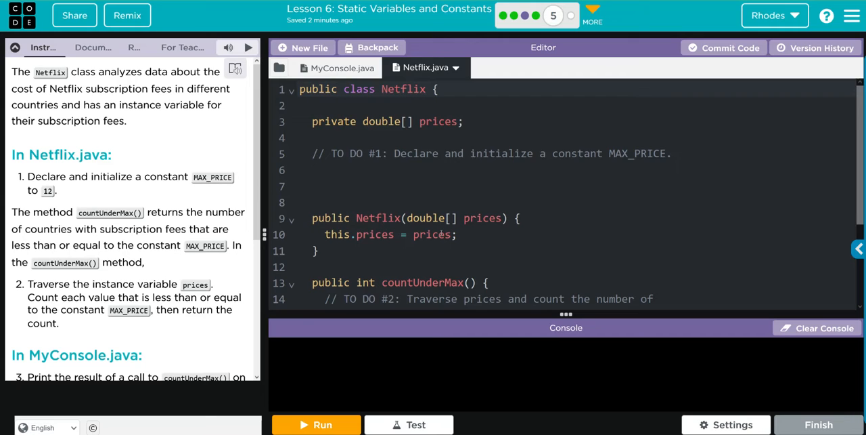
scroll(down, 3)
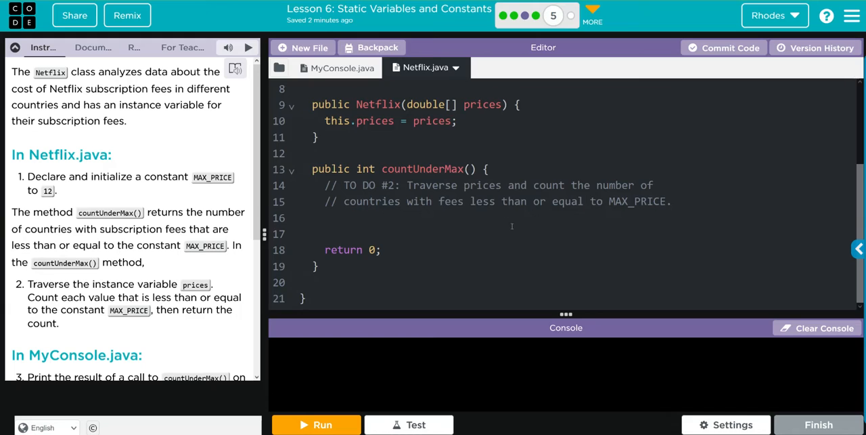
scroll(up, 3)
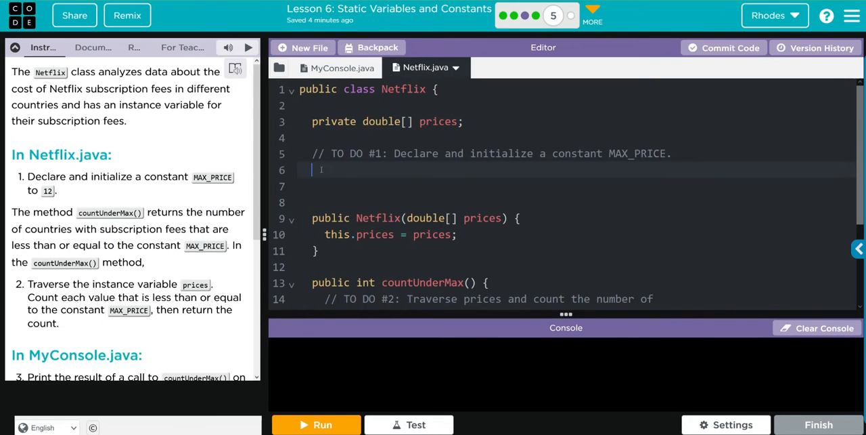
- Declare 'public static final double MAX_PRICE = 12;' under TODO #1 in Netflix.java
text(public)
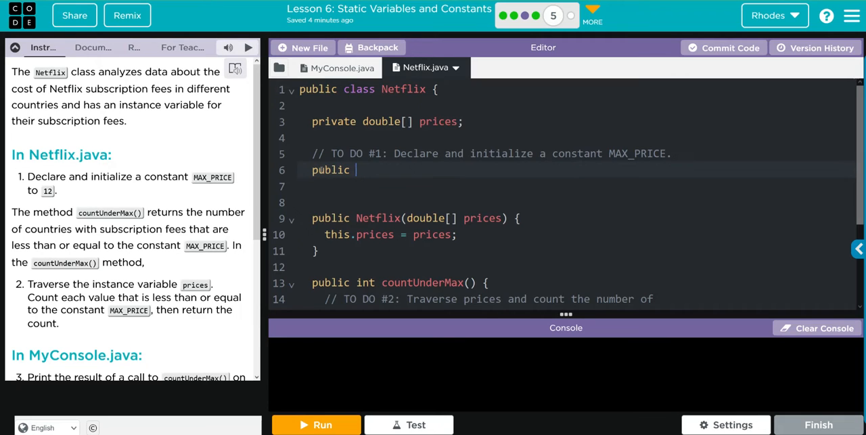
text(static)
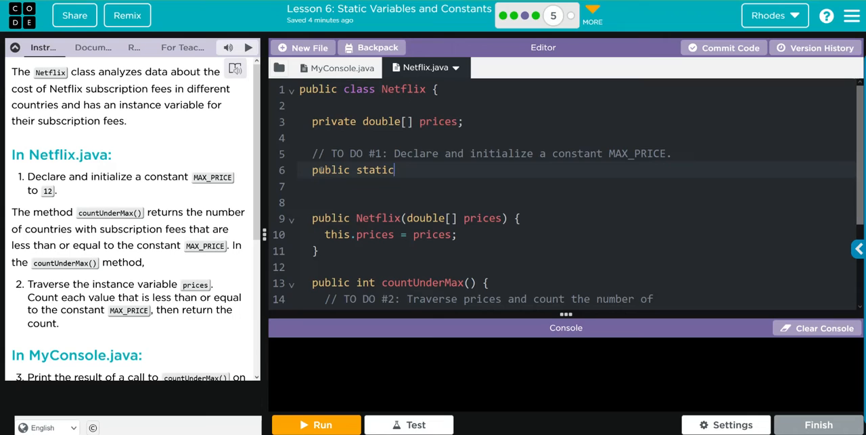
text(fina)
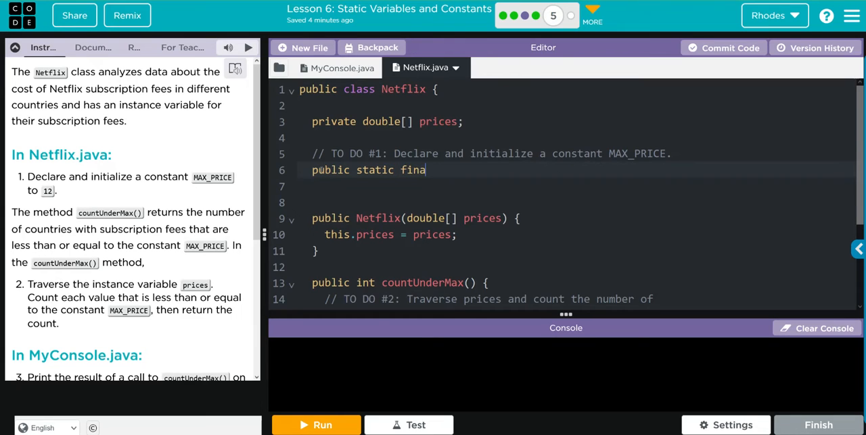
text(l)
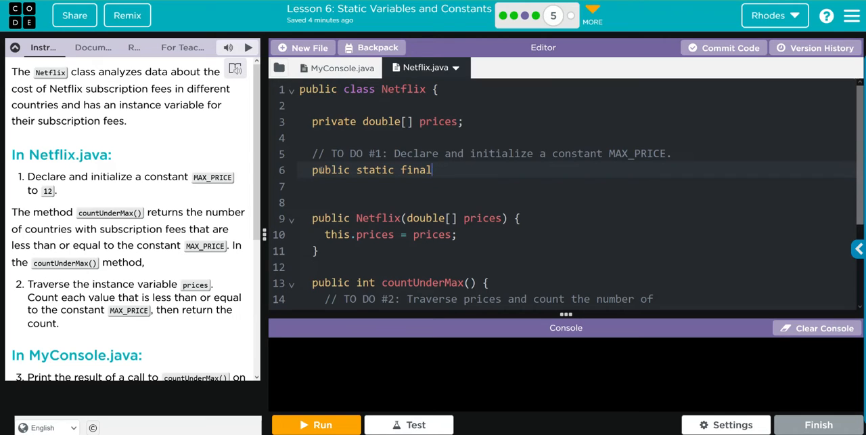
text(dou)
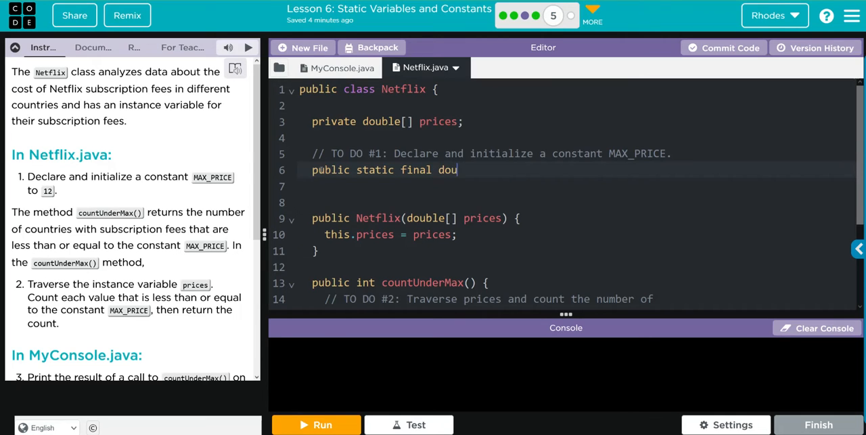
text(ble)
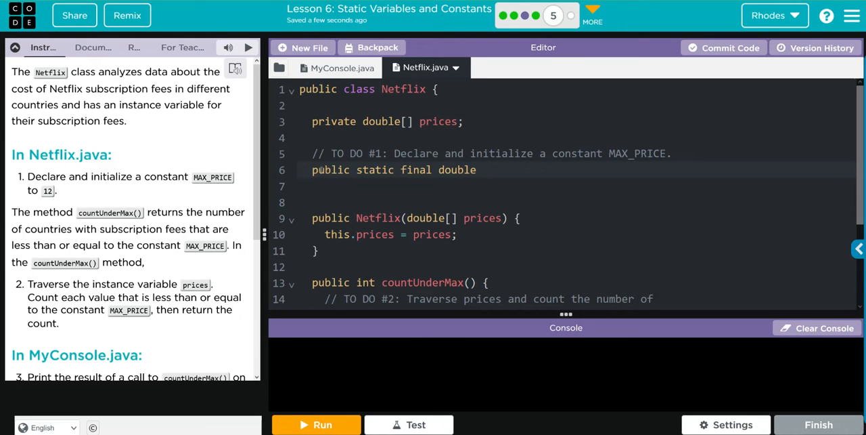
text(MAX)
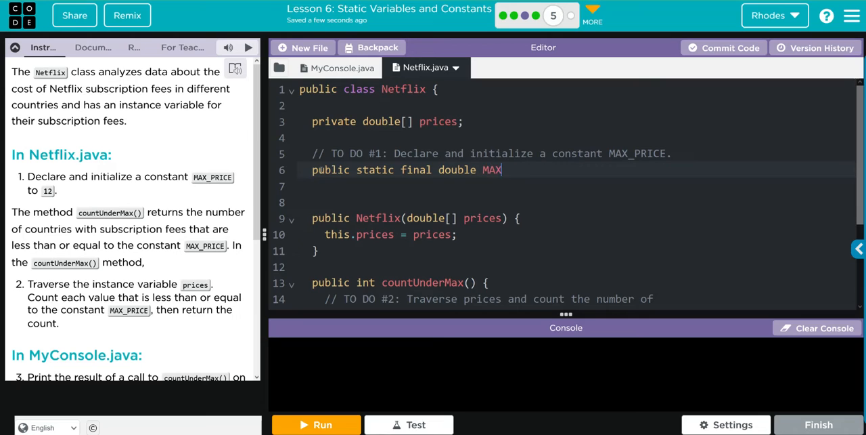
text(_PRICE =)
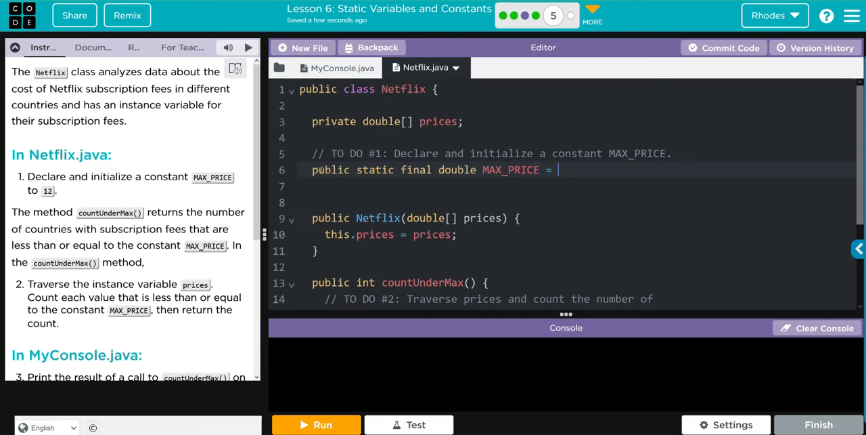
text(12)
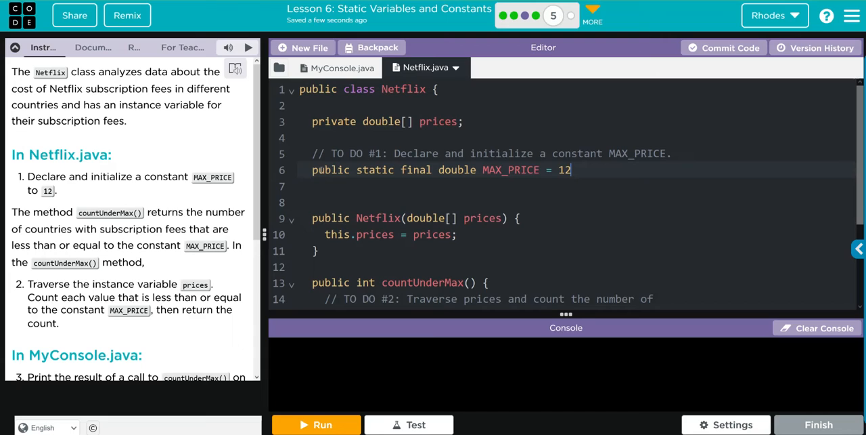
text(;)
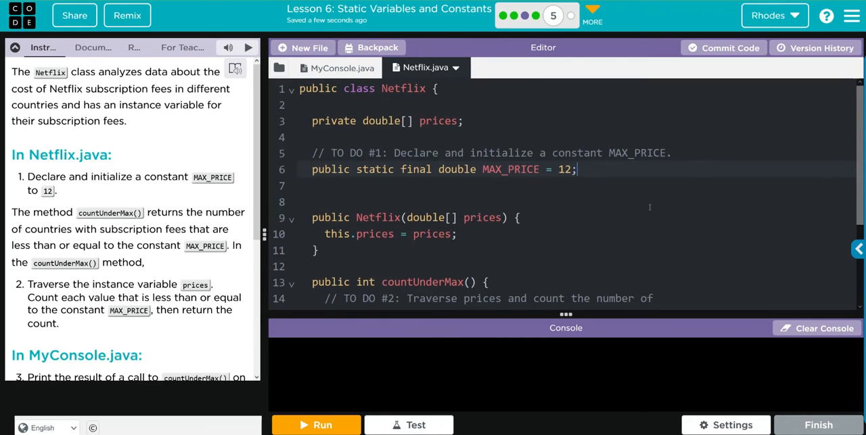
scroll(down, 3)
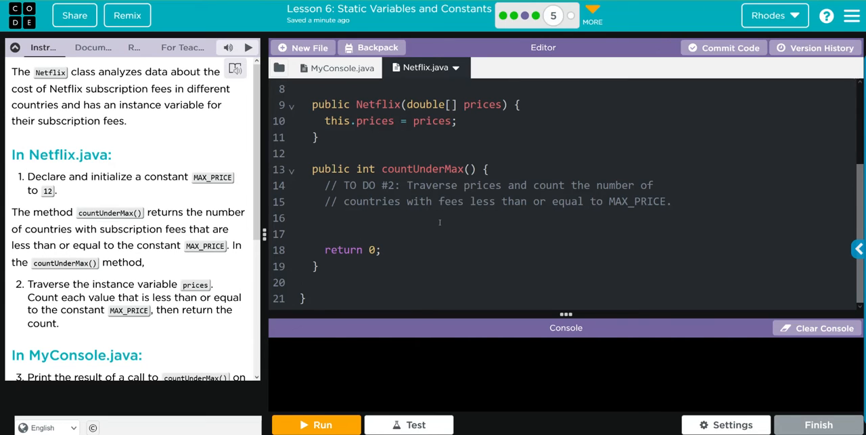
mouse_move(460, 210)
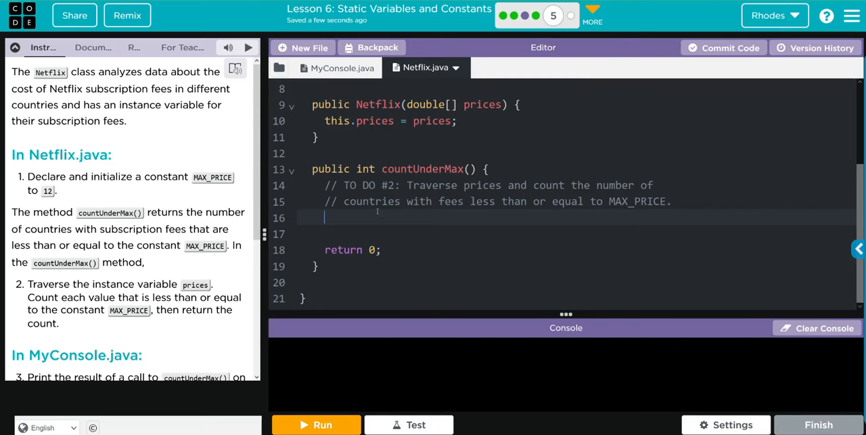
- In countUnderMax, add 'int count = 0;' and return count instead of 0
text(int count)
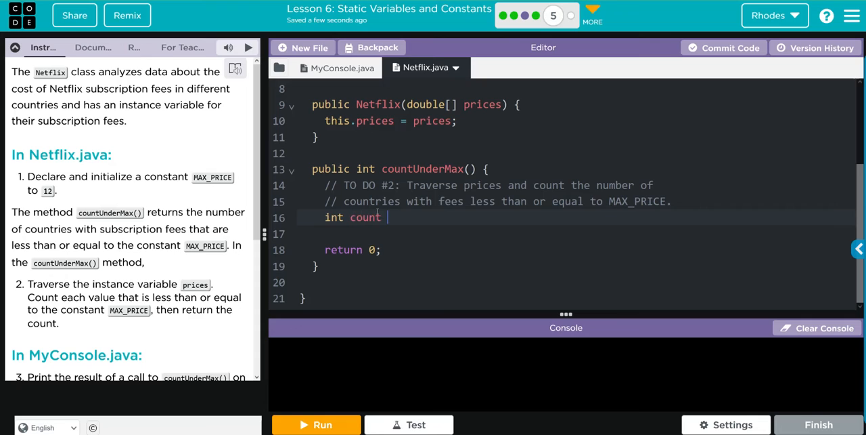
text(=)
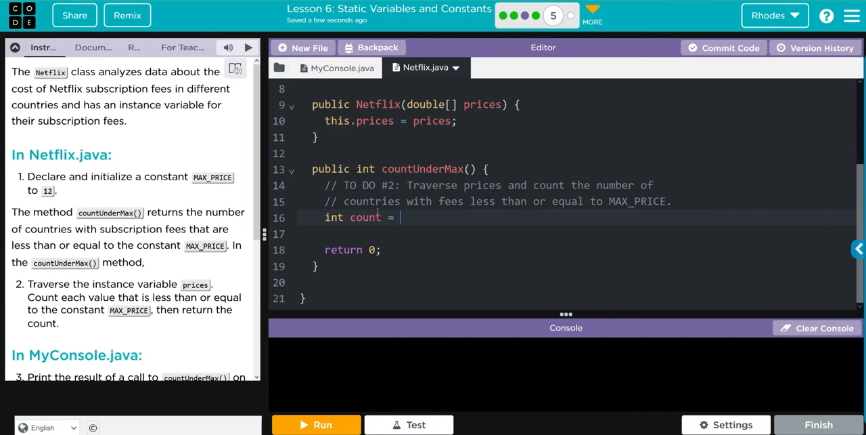
text(0;)
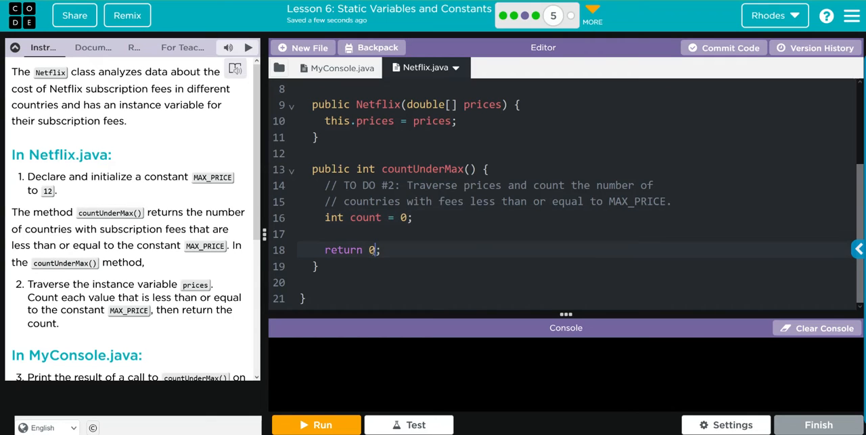
text(count)
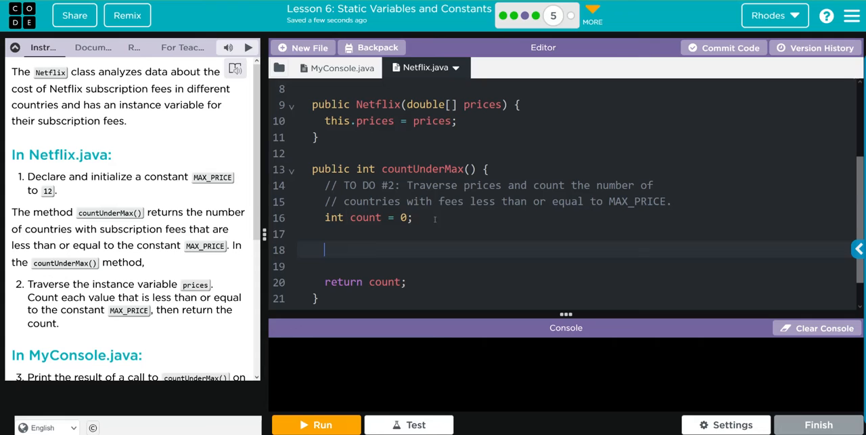
- Write an empty for loop skeleton with braces and an '//end of for loop' comment
text(for)
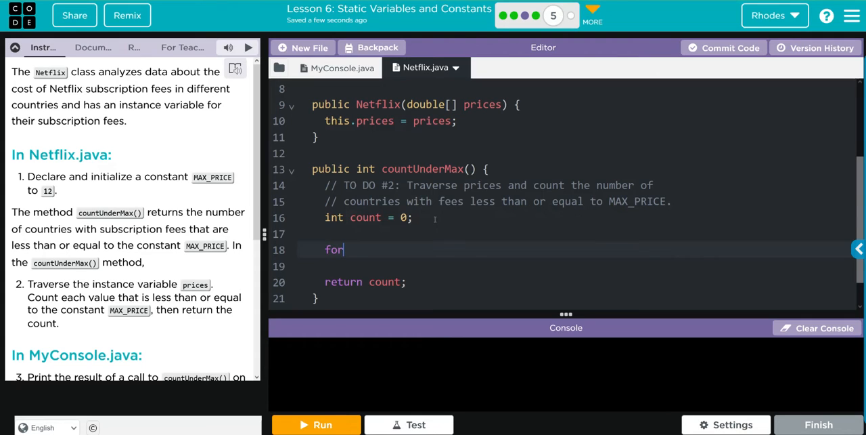
text((){})
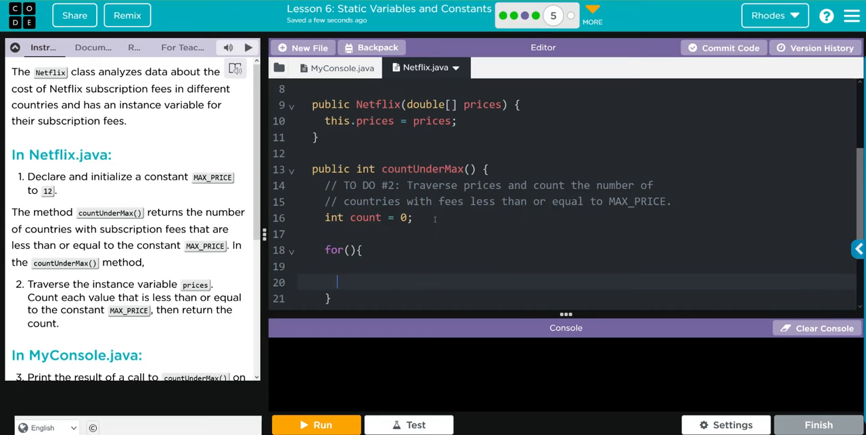
text(//e)
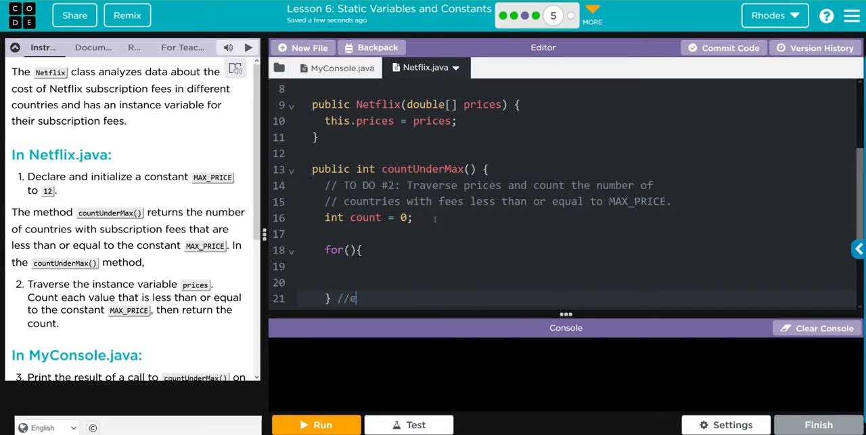
text(nd of for loop)
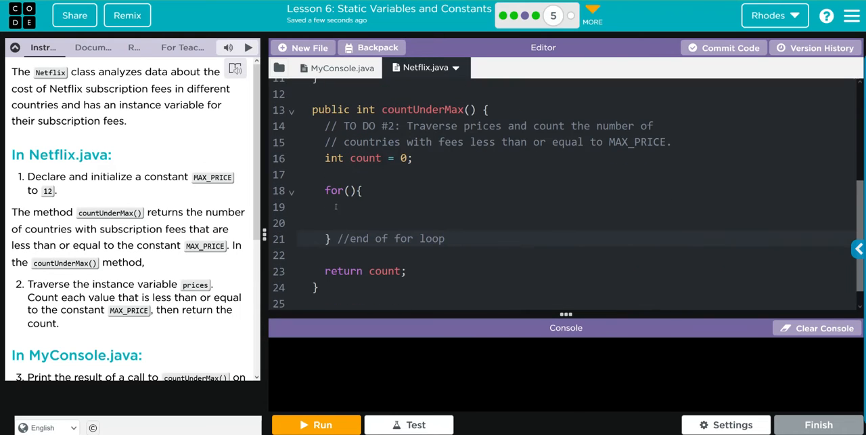
- Fill the loop header as 'for(double value : prices)' to traverse the prices array
click(349, 190)
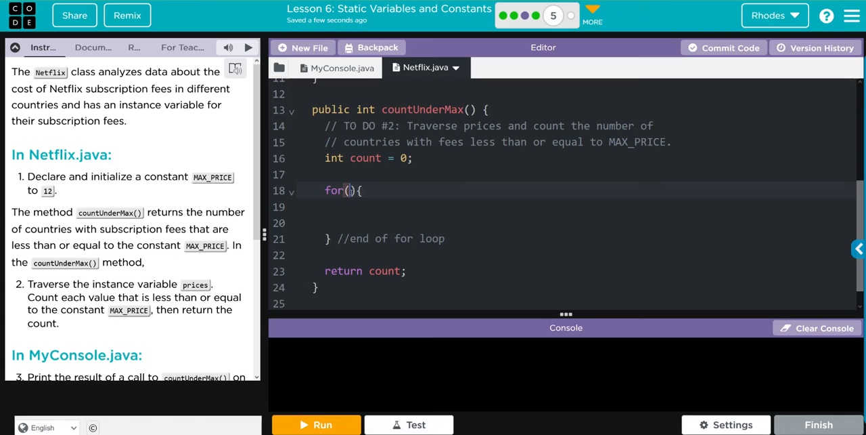
text(double)
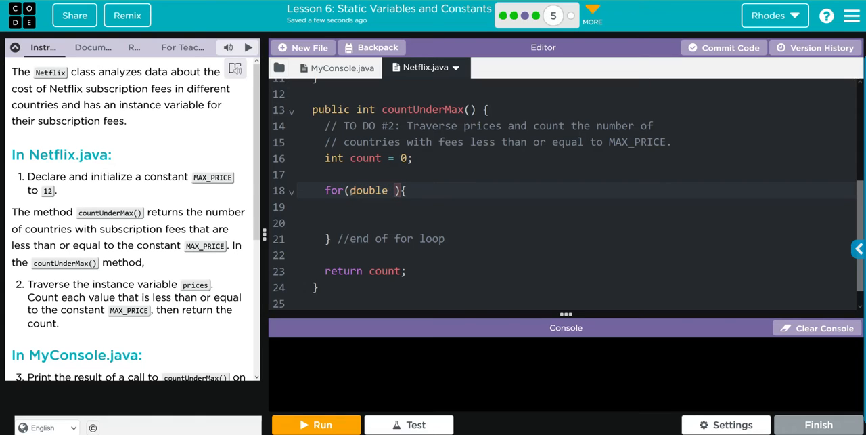
text(value :)
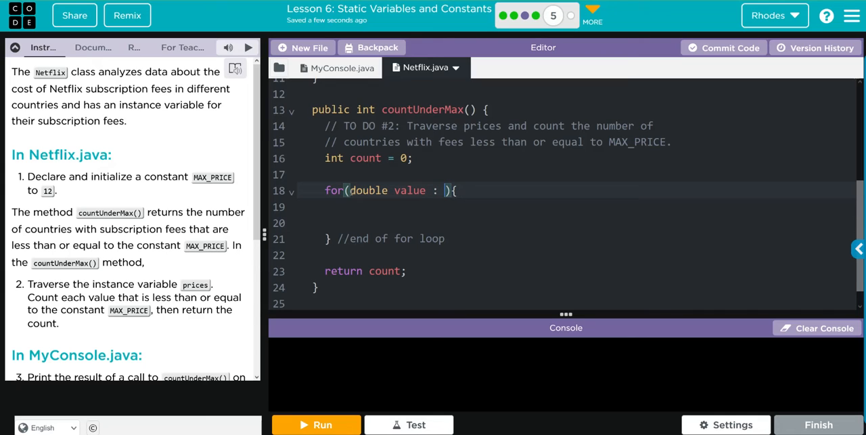
scroll(up, 3)
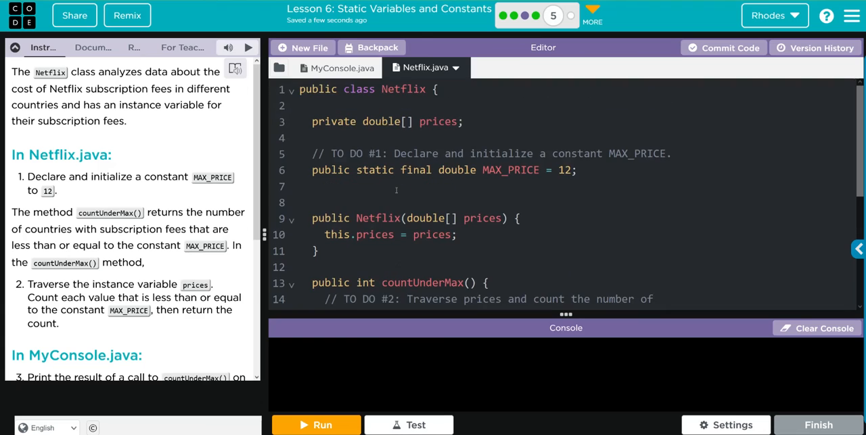
scroll(down, 3)
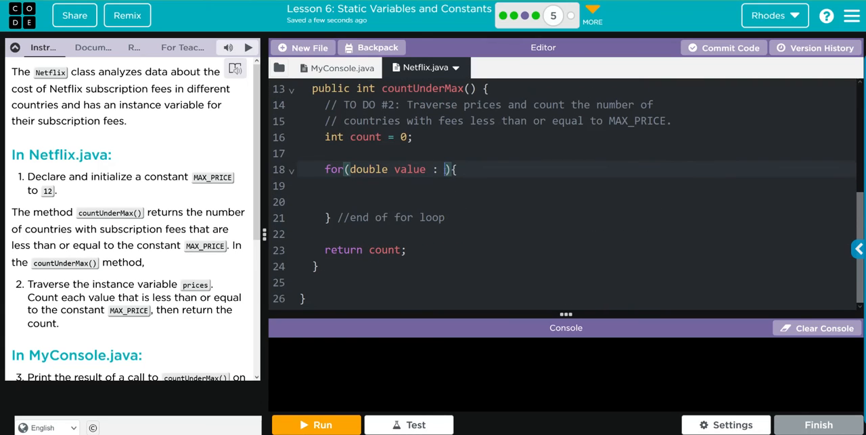
text(prices)
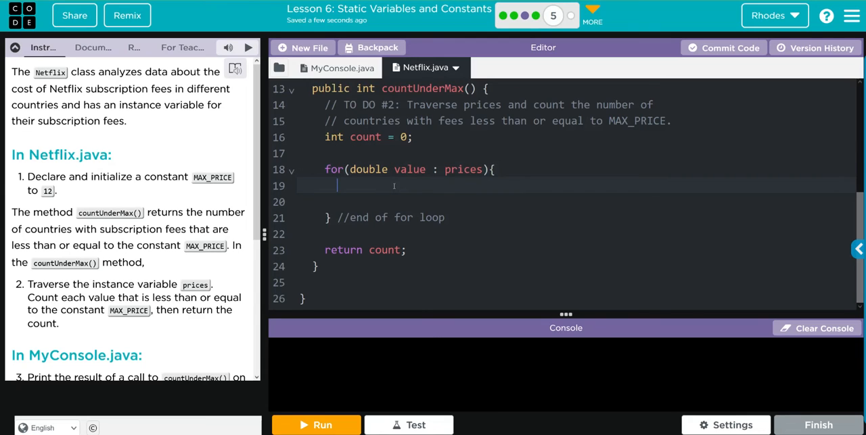
- Add an empty if block inside the loop with an '//end of if loop' comment
text(if)
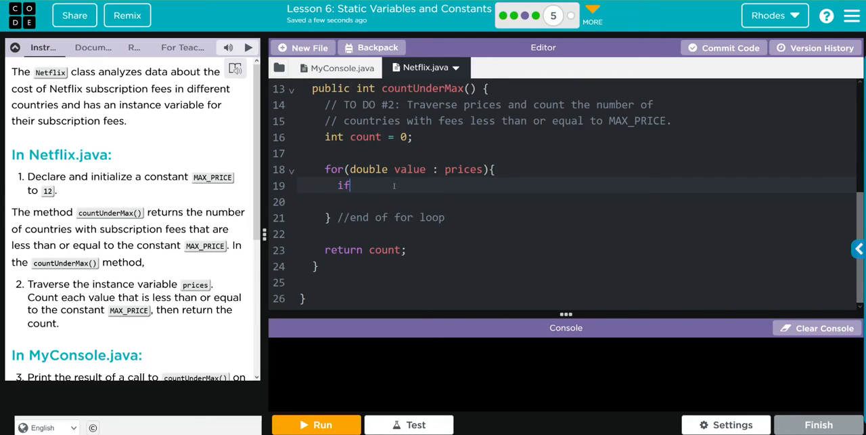
text(())
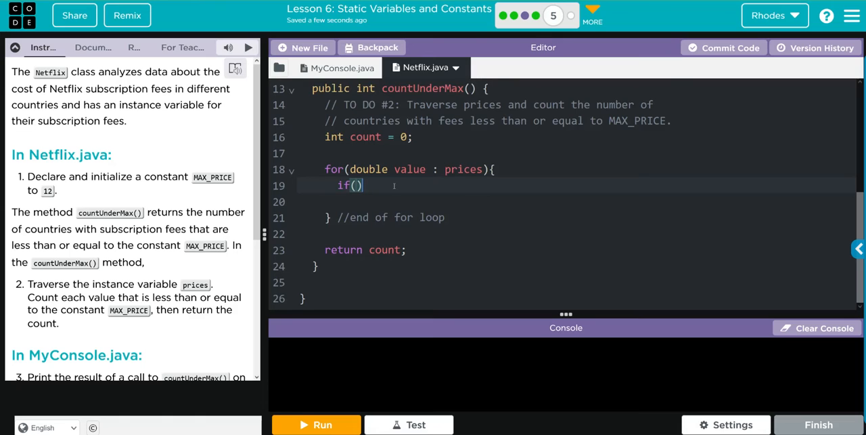
text({)
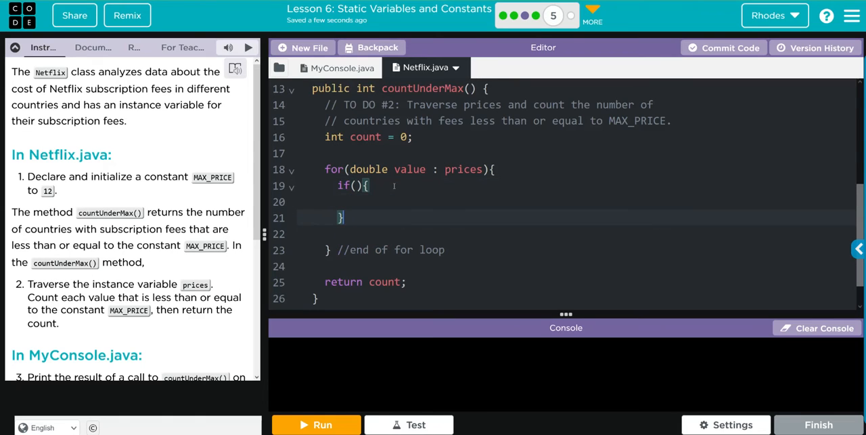
text(//end of)
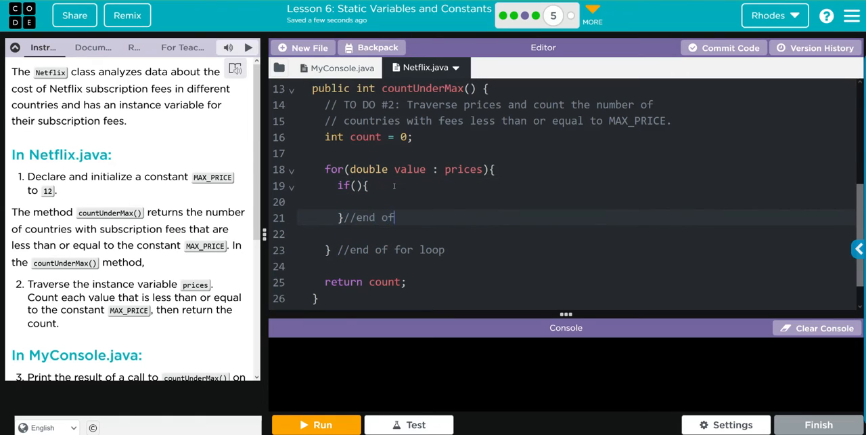
text(if loop)
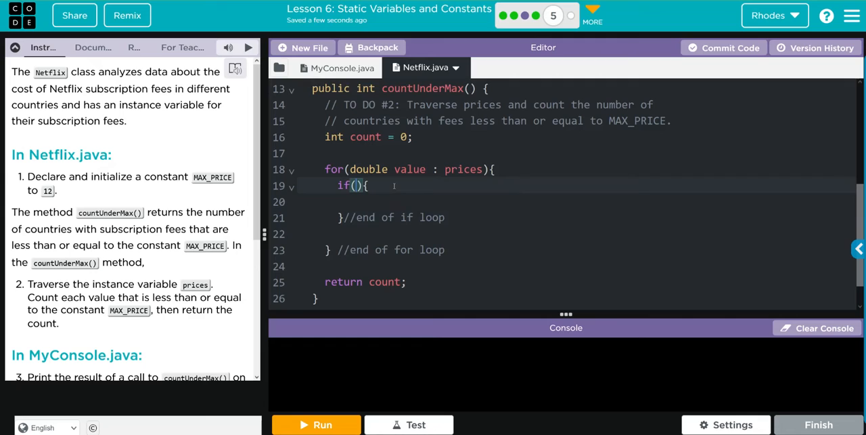
- Make the if test 'value <= MAX_PRICE' and increment count inside it, removing the extra blank line
text(value)
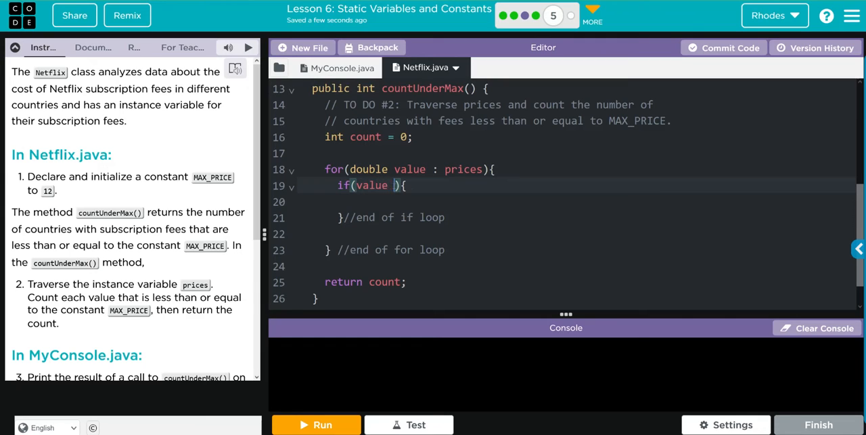
text(<)
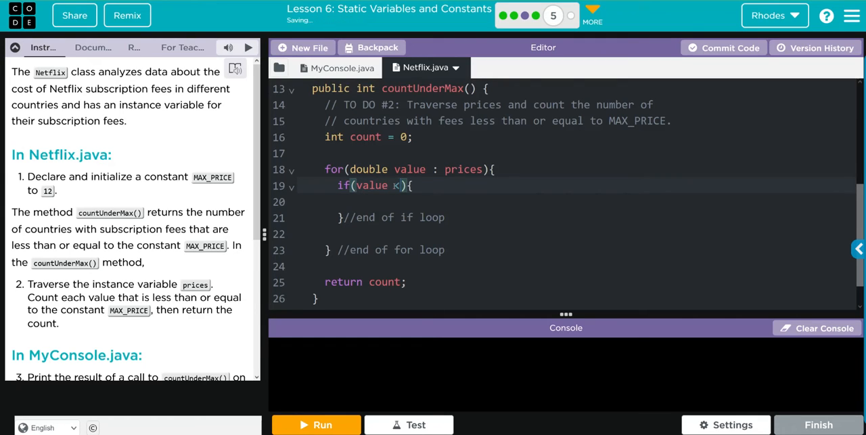
text(=)
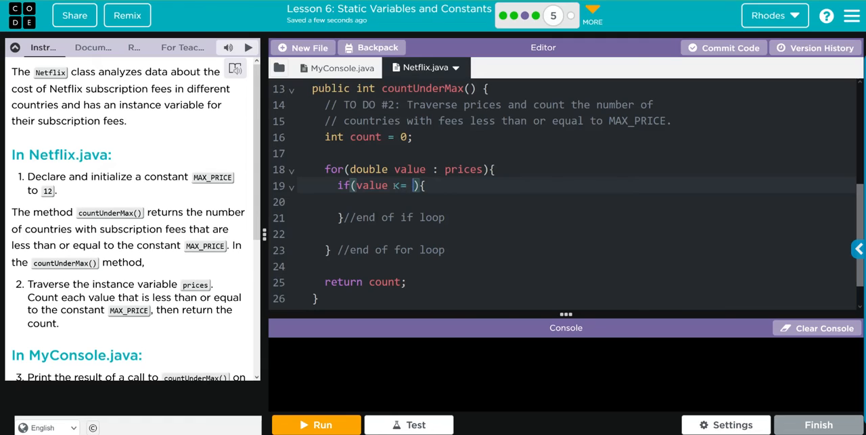
text(MAX_PRICE)
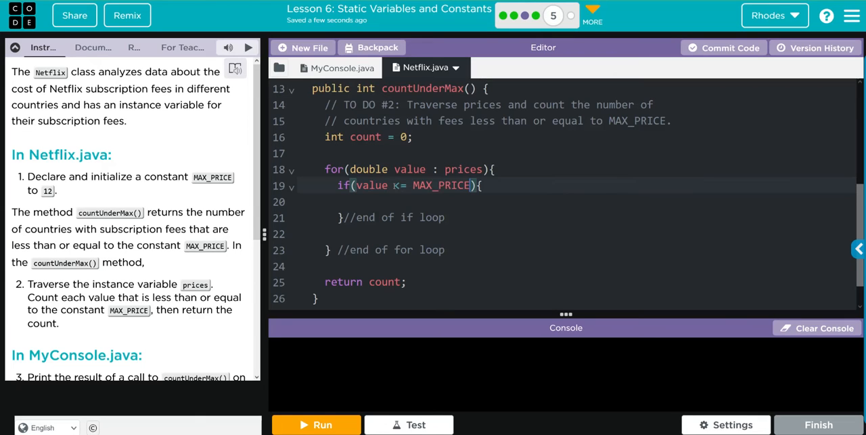
text(c)
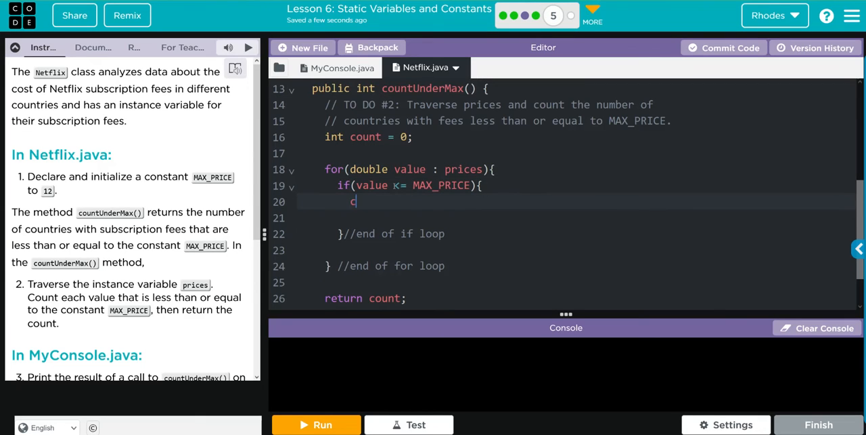
text(ount++)
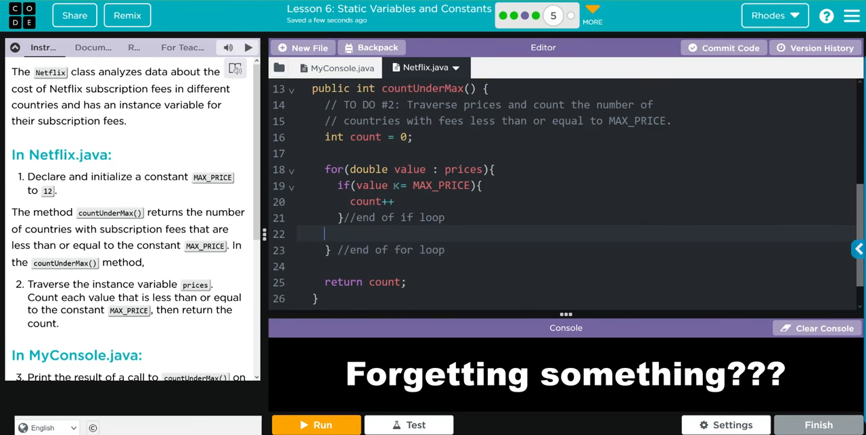
key(Backspace)
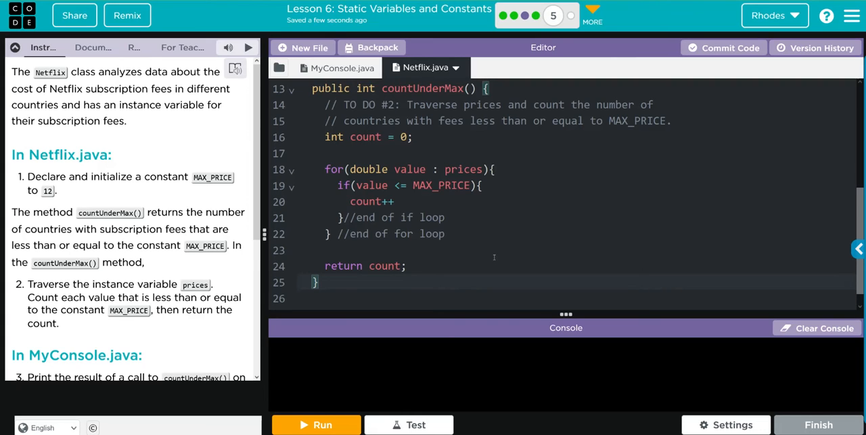
- In MyConsole.java under TODO #3, write a System.out.println(); statement
click(341, 68)
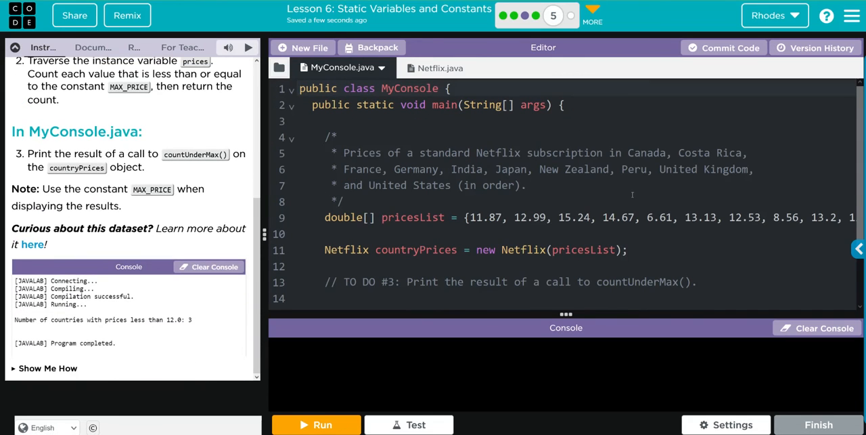
scroll(down, 3)
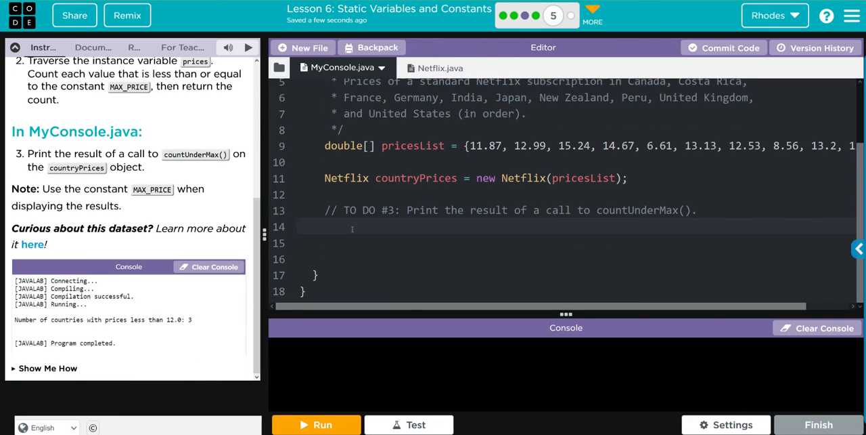
click(327, 227)
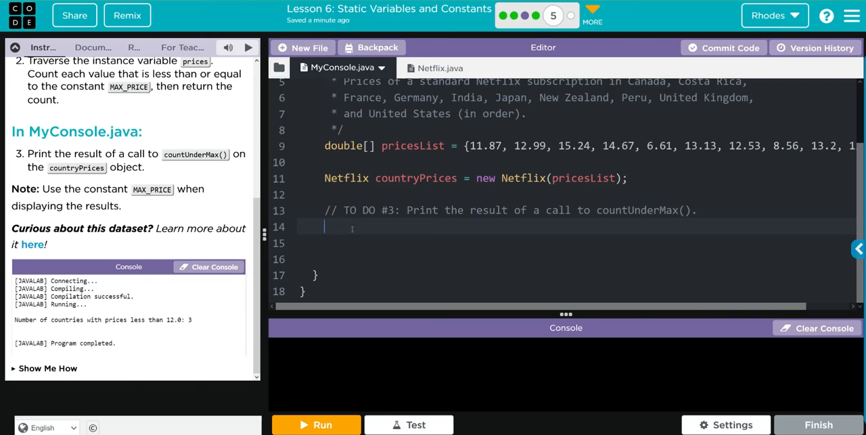
text(System)
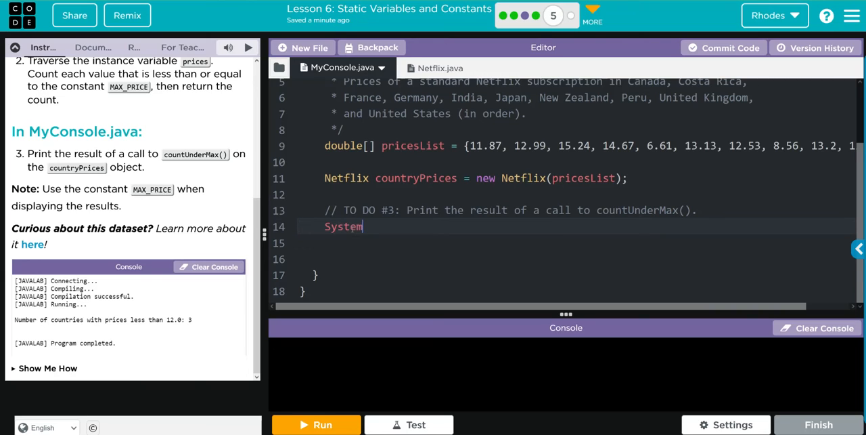
text(.out.println())
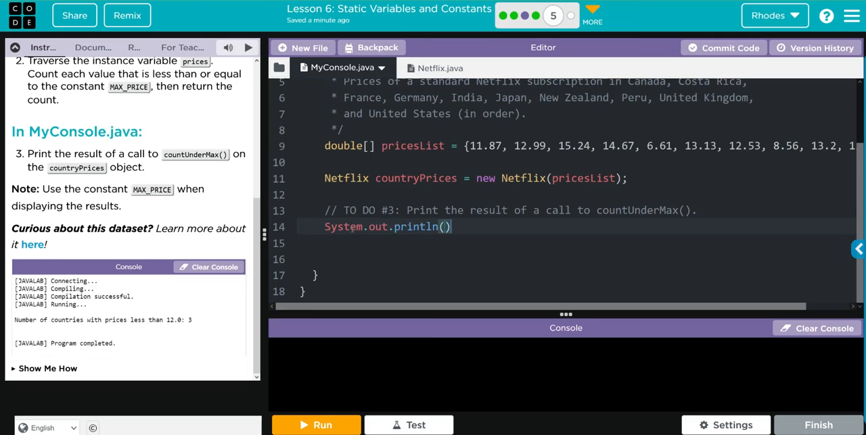
text(;)
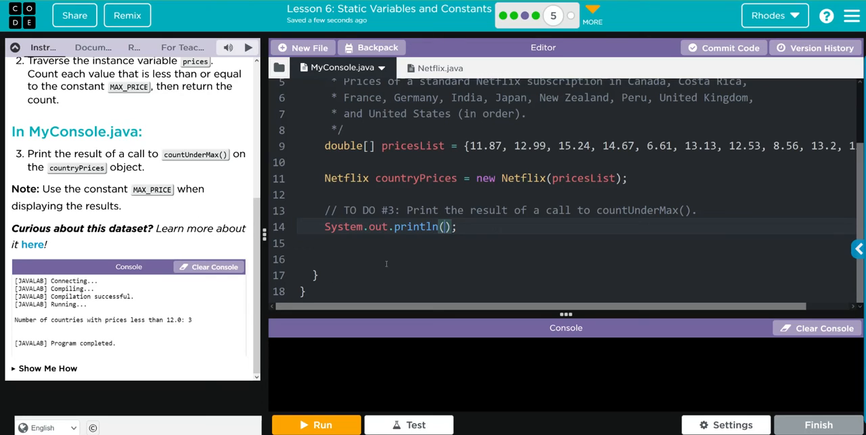
- Give the println the label "Number of countries with prices less than 12.0: " followed by a +
text("")
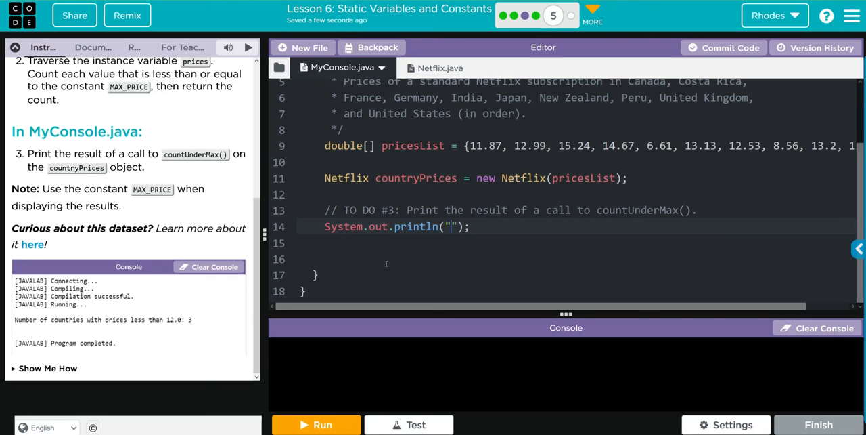
text(Number of countries with pri)
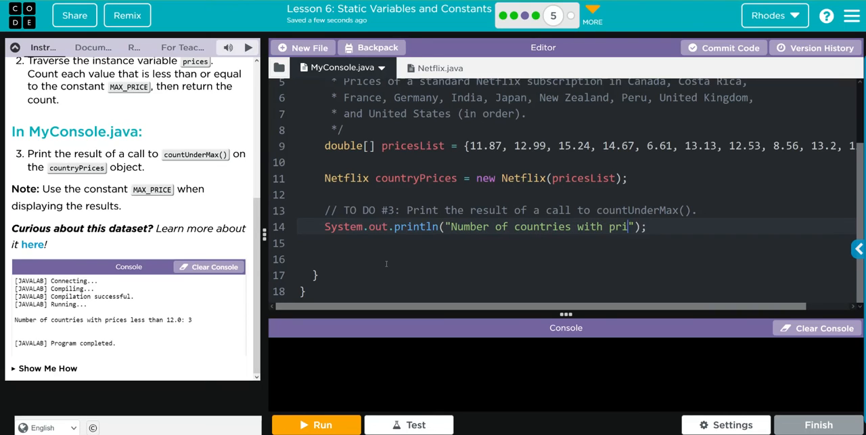
text(ces less than)
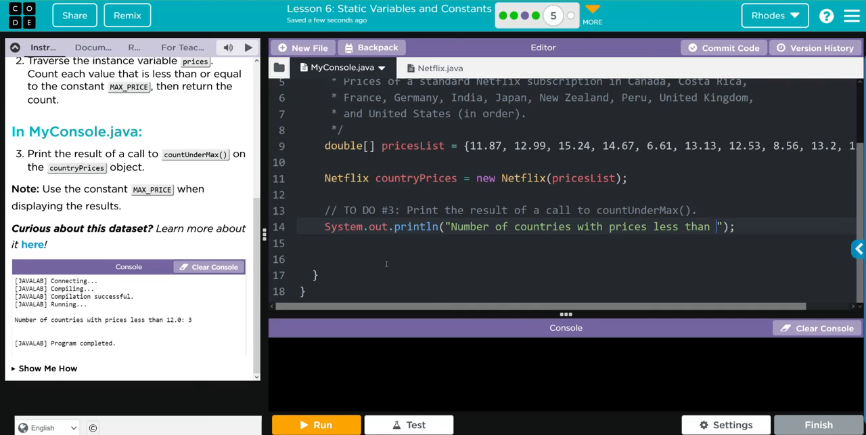
text(12.0:)
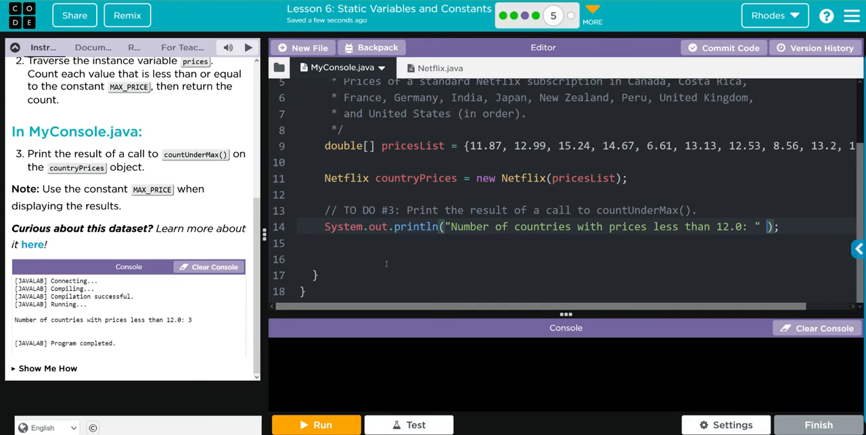
text(+)
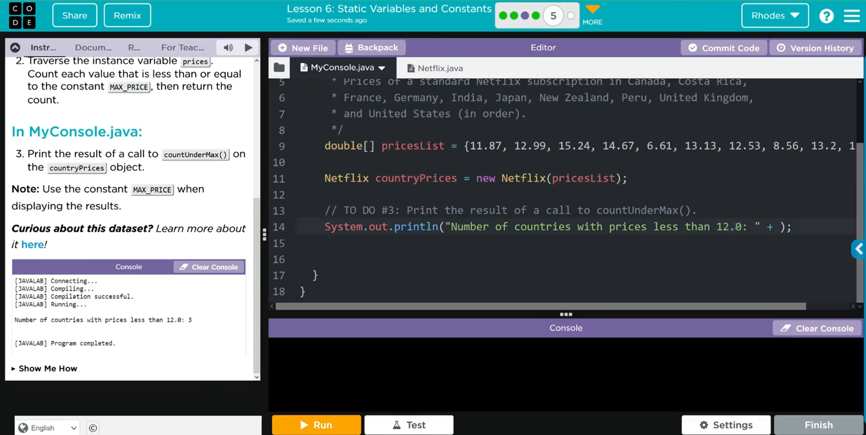
- Replace the hard-coded 12.0 in the label with netflix.MAX_PRICE appended after the string
double_click(730, 226)
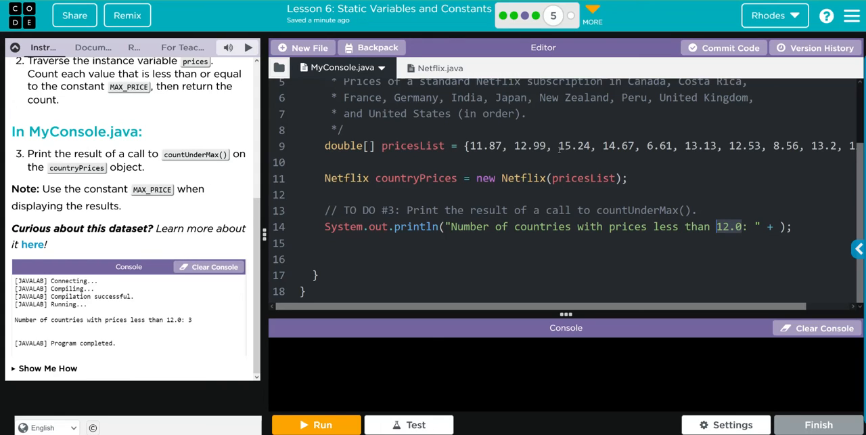
key(Backspace)
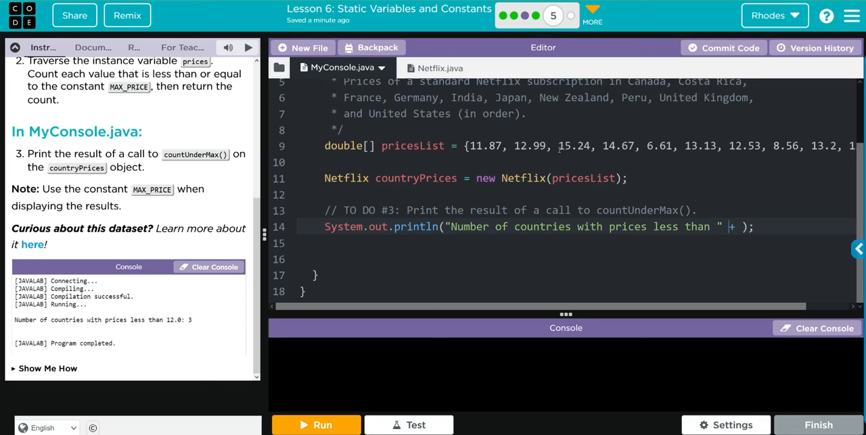
text(netflix.)
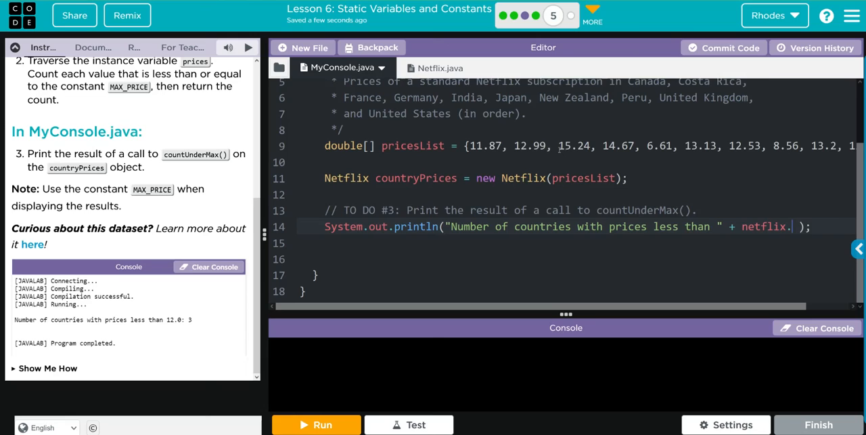
text(MAX_)
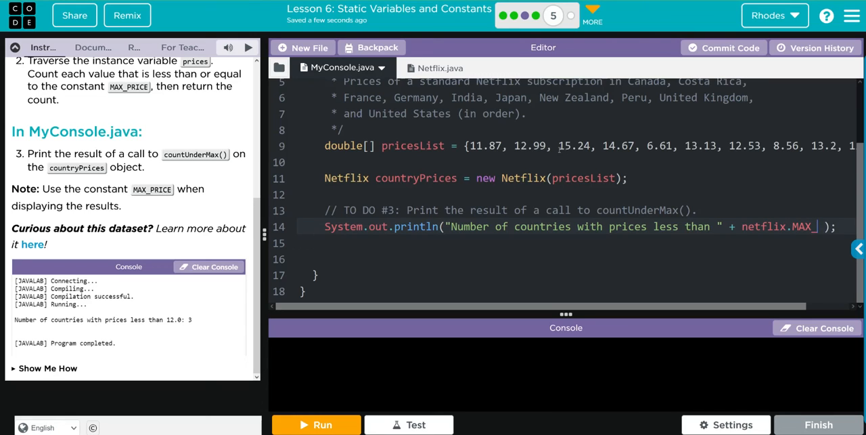
text(PRICE +)
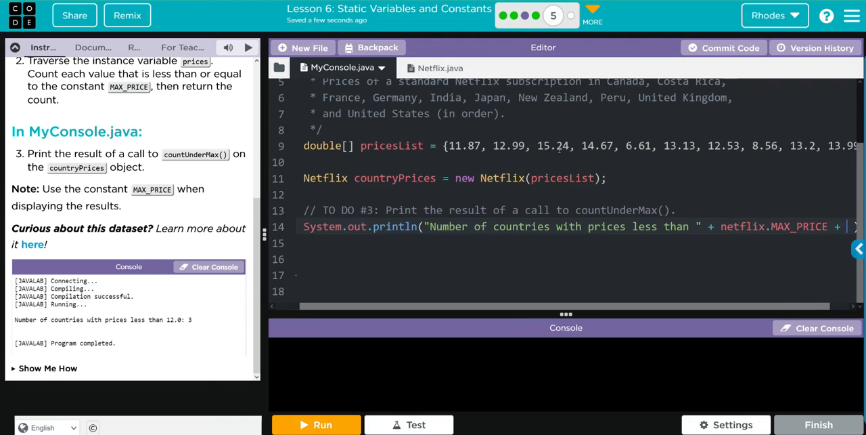
text(")
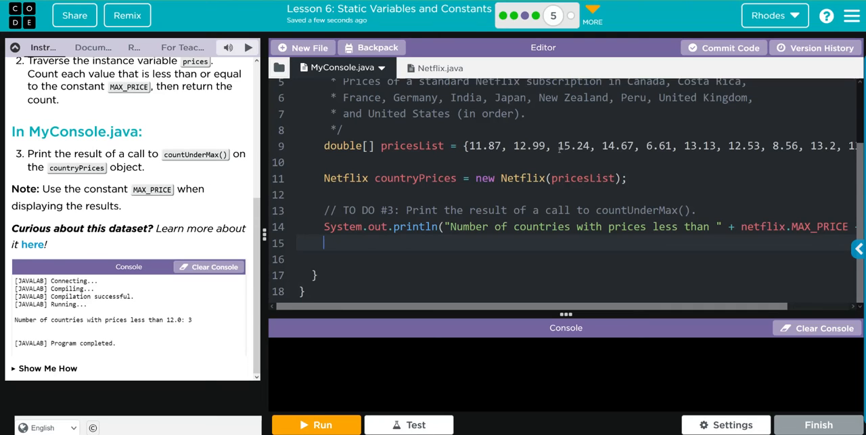
- Add a new line System.out.println(countryPrices.countUnderMax()) to print the count
text(System.out.println();)
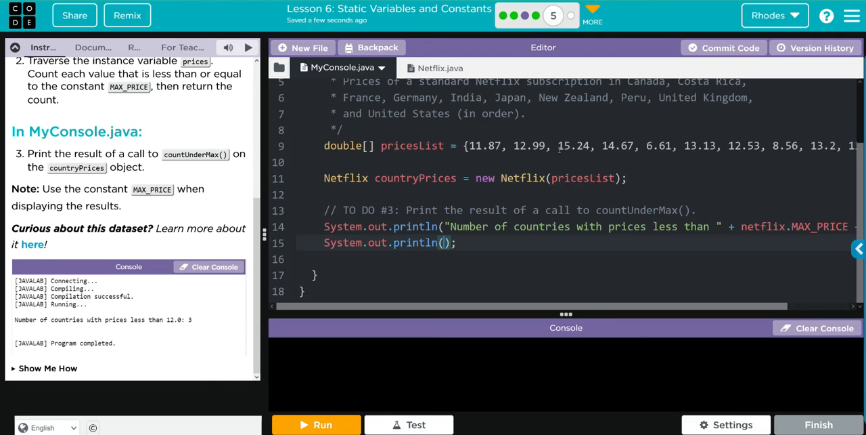
text(c)
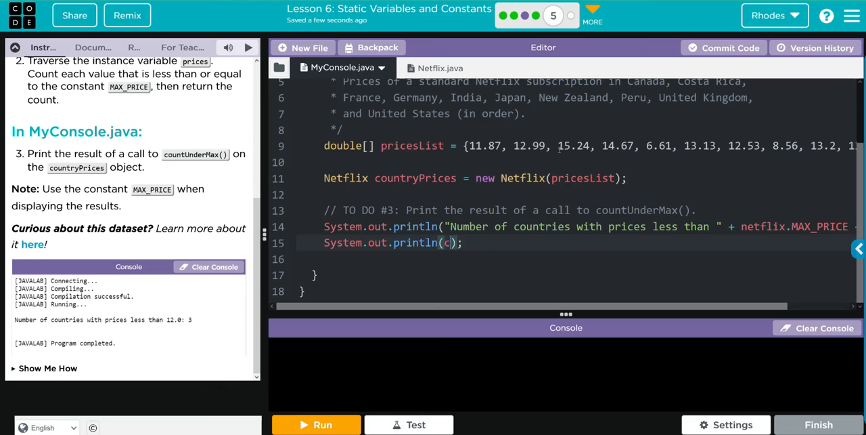
text(ountryPrices)
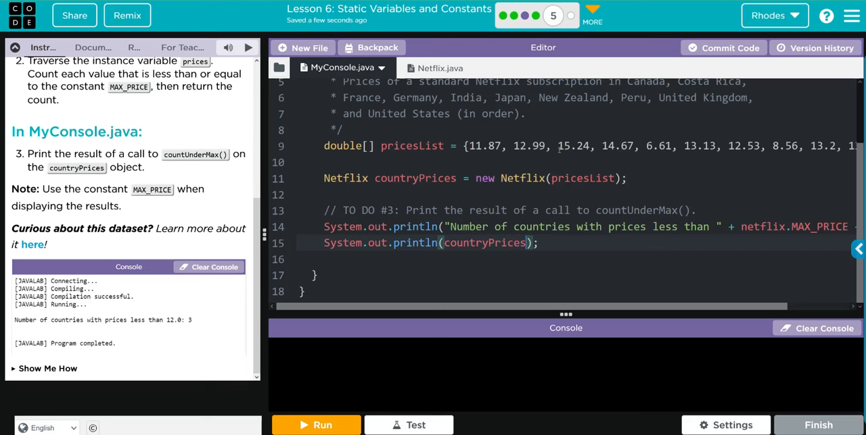
text(.countUnder)
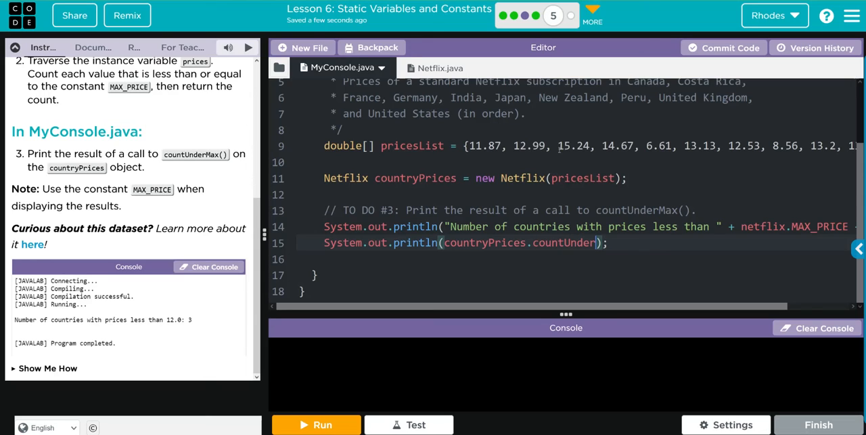
text(Max())
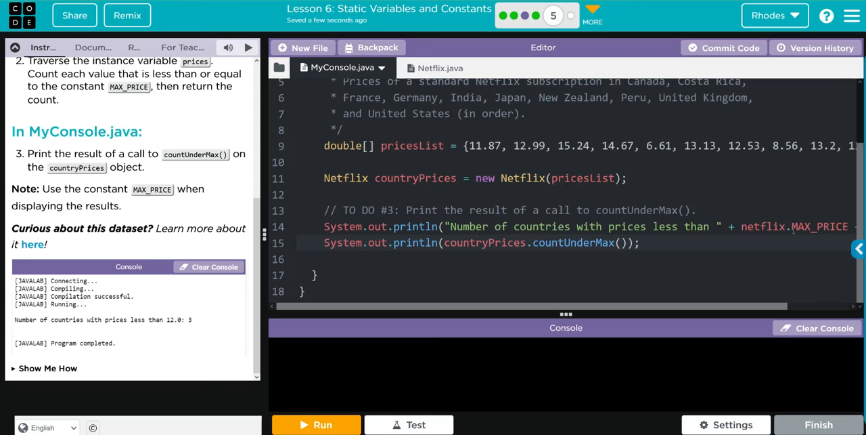
mouse_move(193, 313)
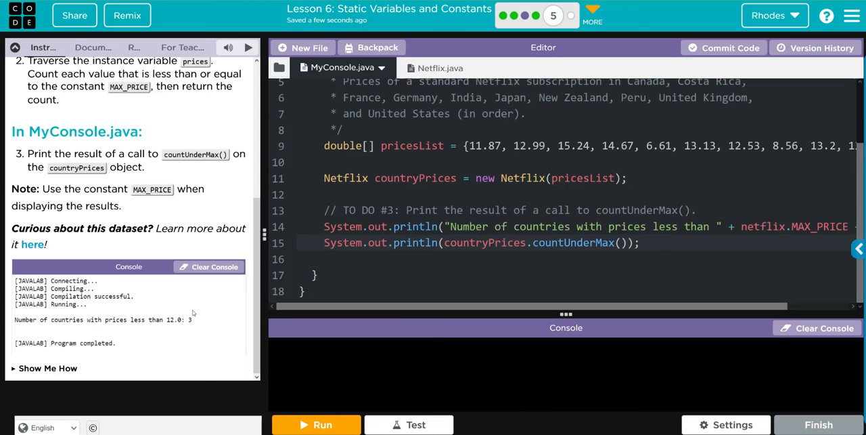
- Run the program, read the compile error and go to Netflix.java where it occurs
click(647, 242)
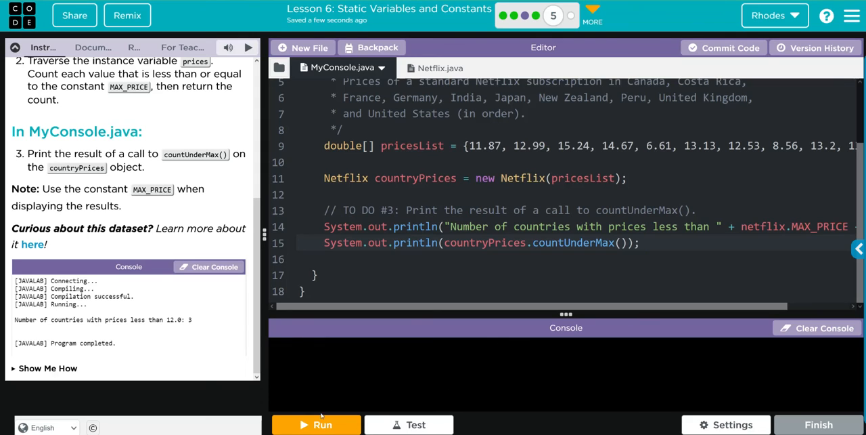
click(317, 425)
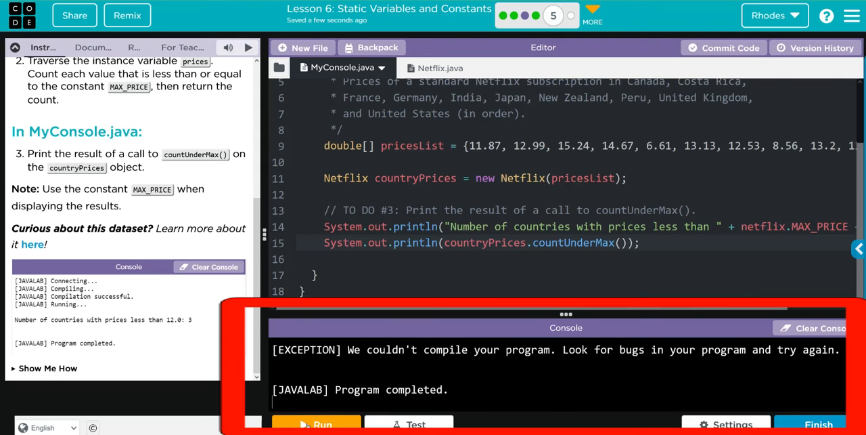
click(317, 425)
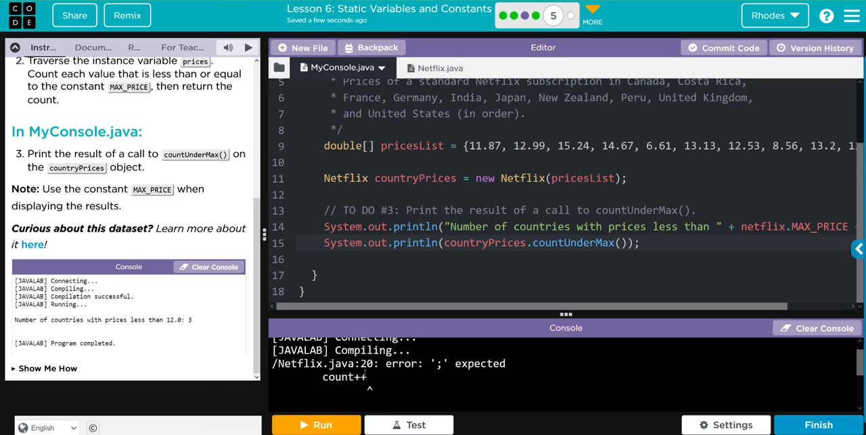
click(425, 68)
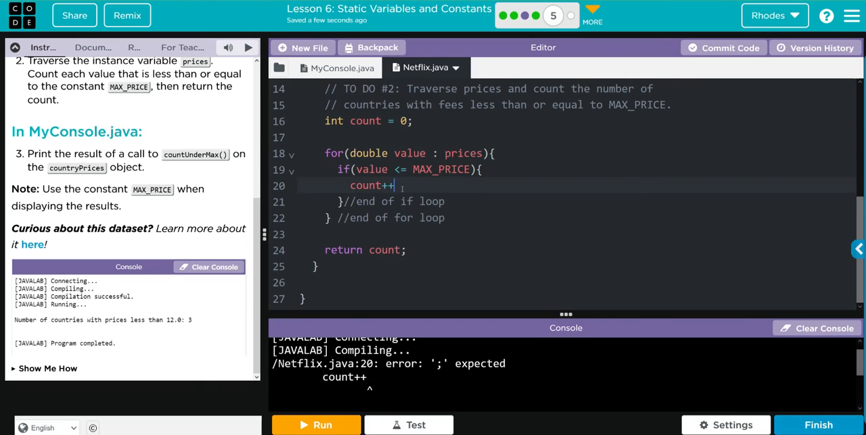
- Add the missing ';' after count++, fix Netflix.MAX_PRICE in MyConsole, and rerun to print the count 3
text(;)
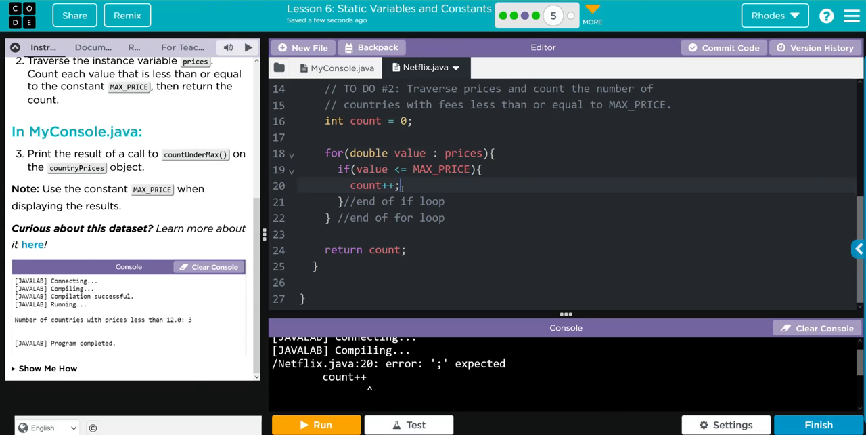
click(342, 68)
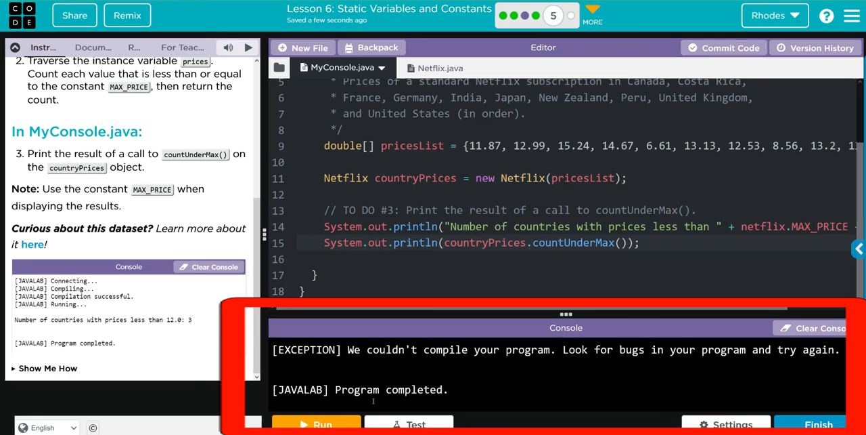
click(315, 423)
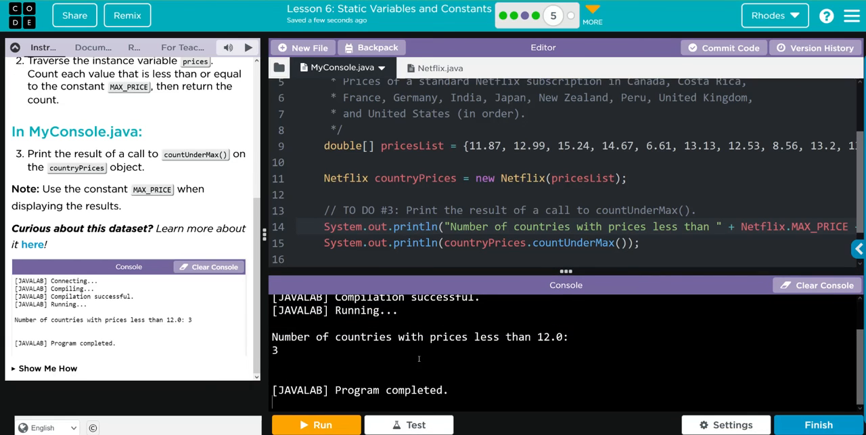
mouse_move(495, 368)
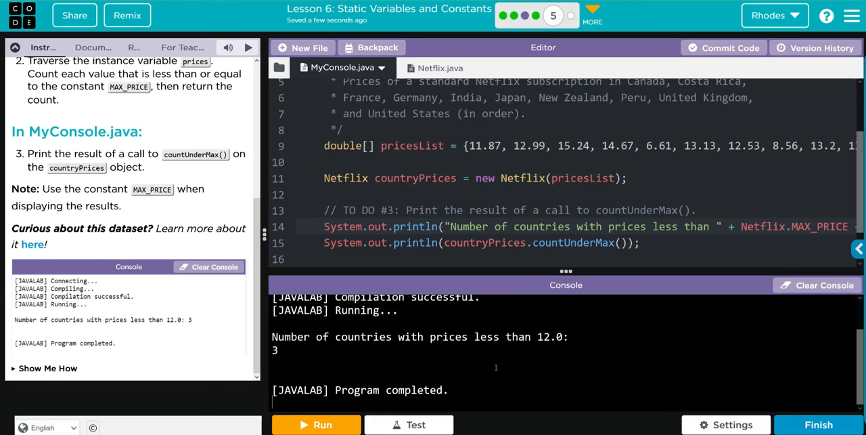
- Review Netflix.java from the MAX_PRICE constant down to the counting for loop
click(425, 68)
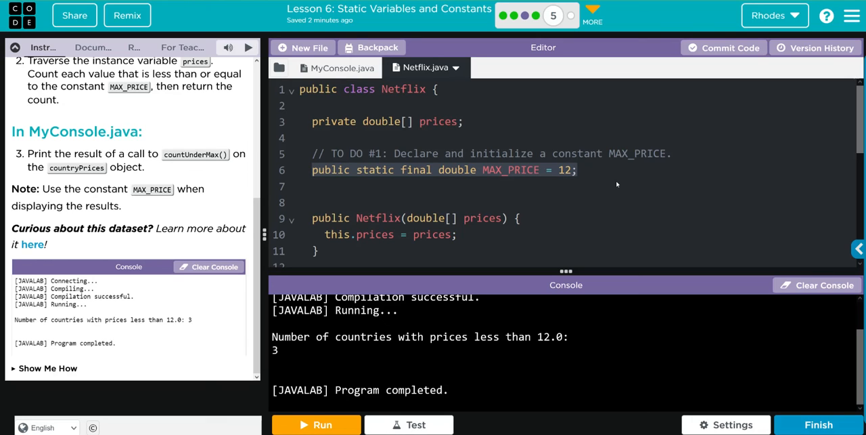
scroll(down, 3)
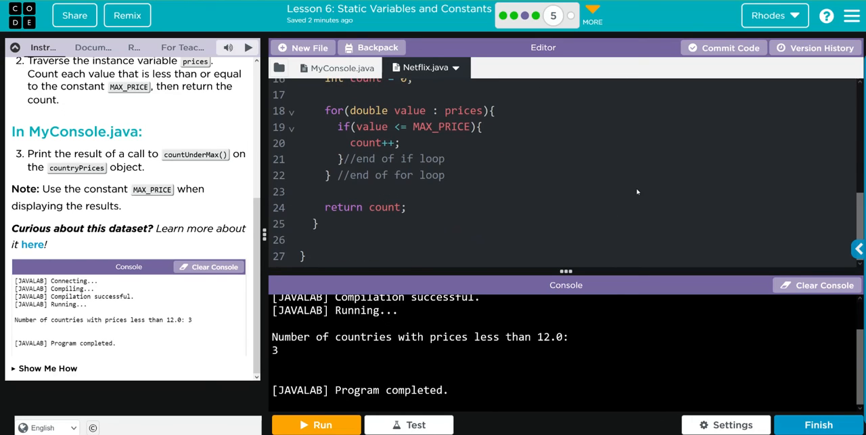
mouse_move(639, 184)
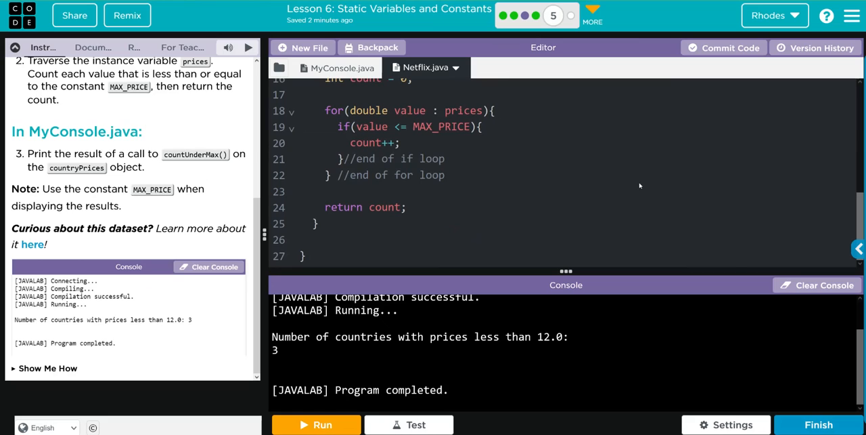